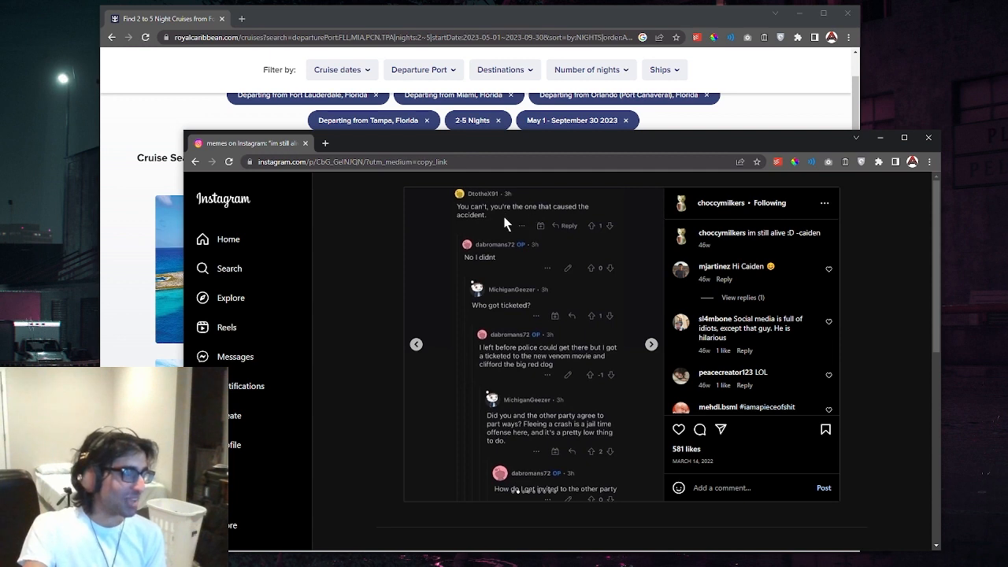
mouse_move(471, 268)
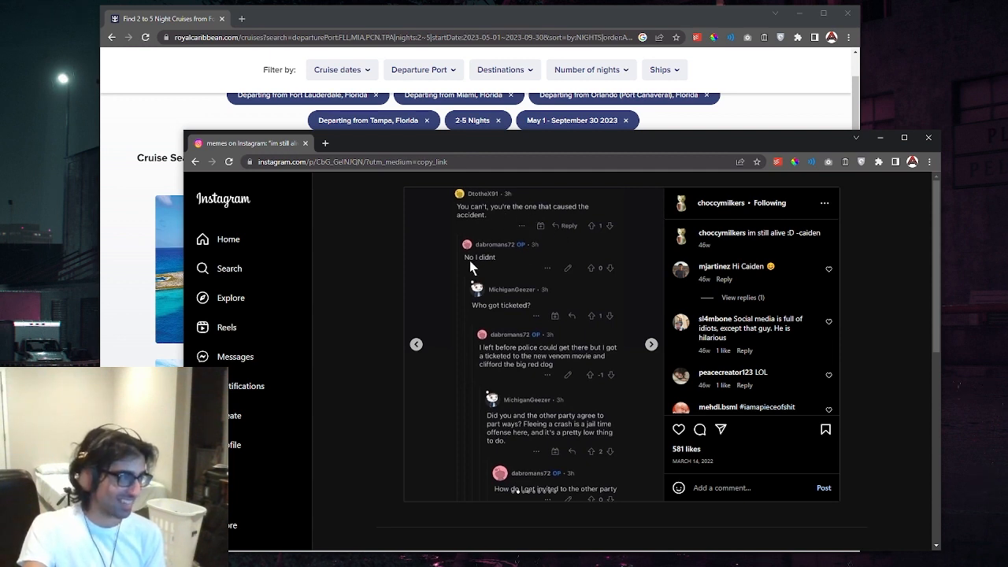
mouse_move(526, 318)
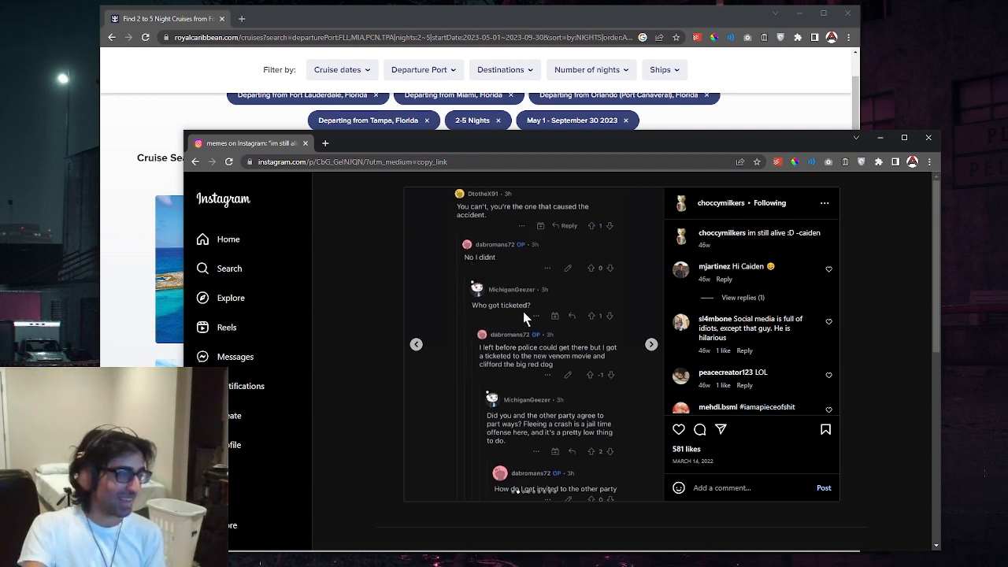
mouse_move(560, 355)
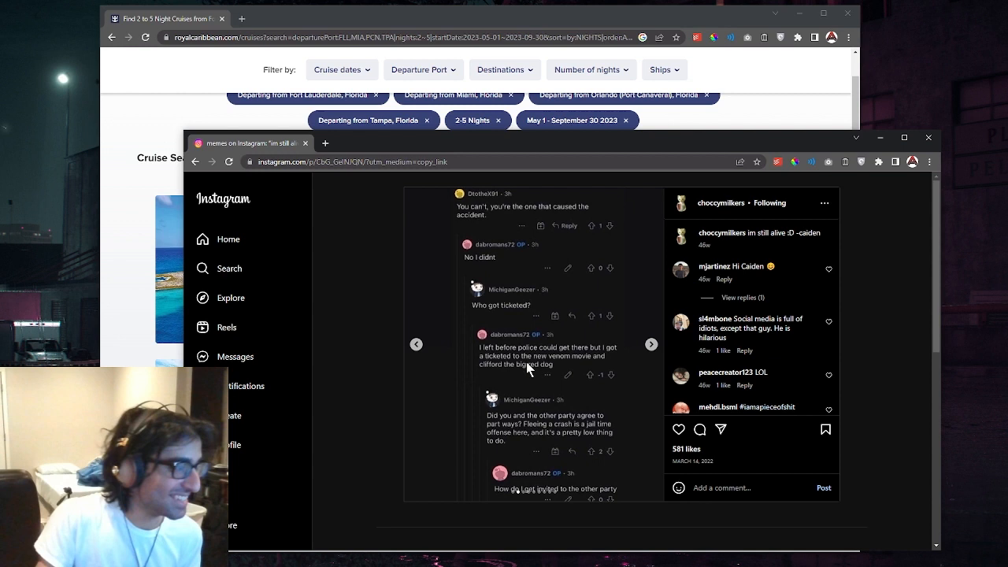
mouse_move(526, 364)
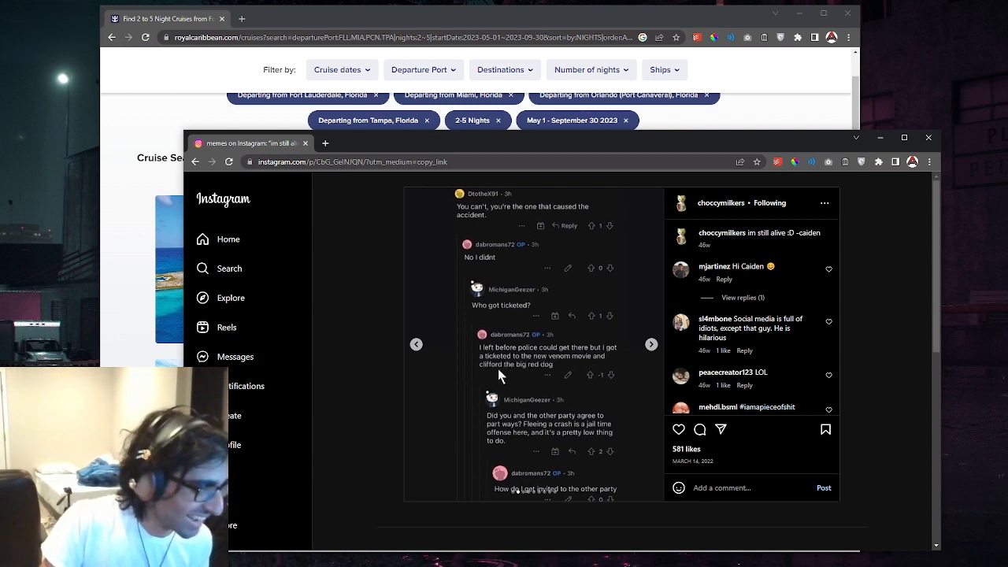
mouse_move(545, 383)
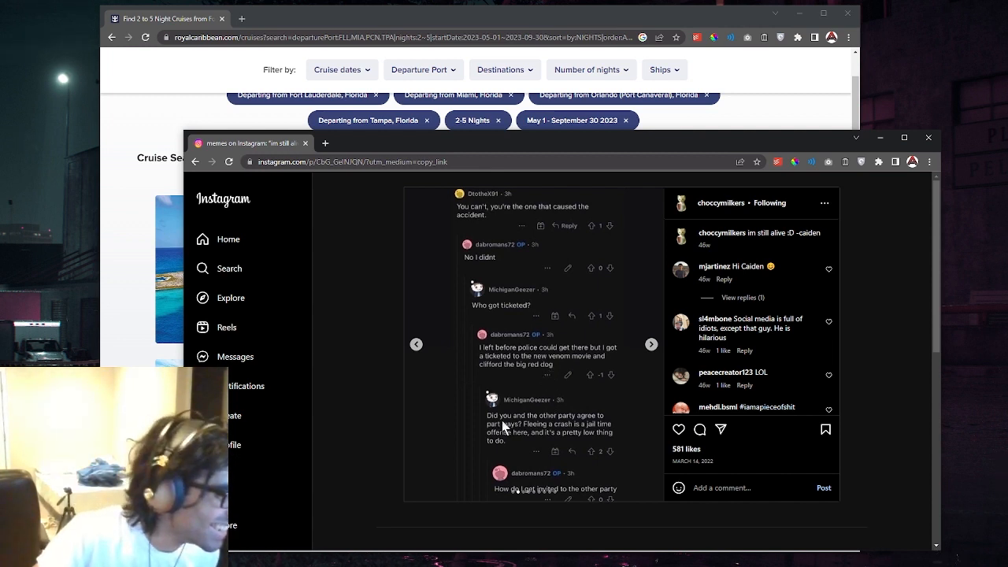
mouse_move(564, 424)
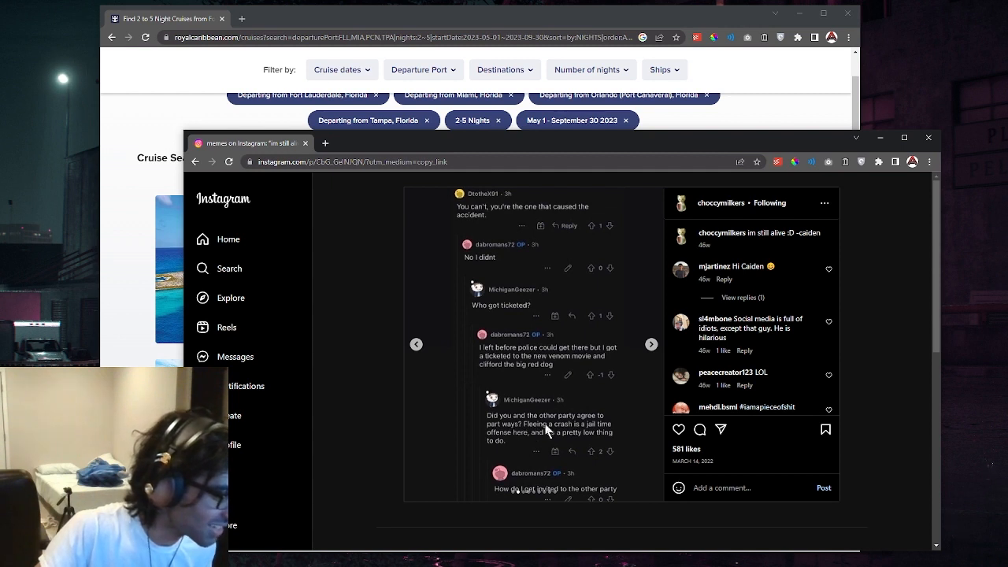
mouse_move(523, 443)
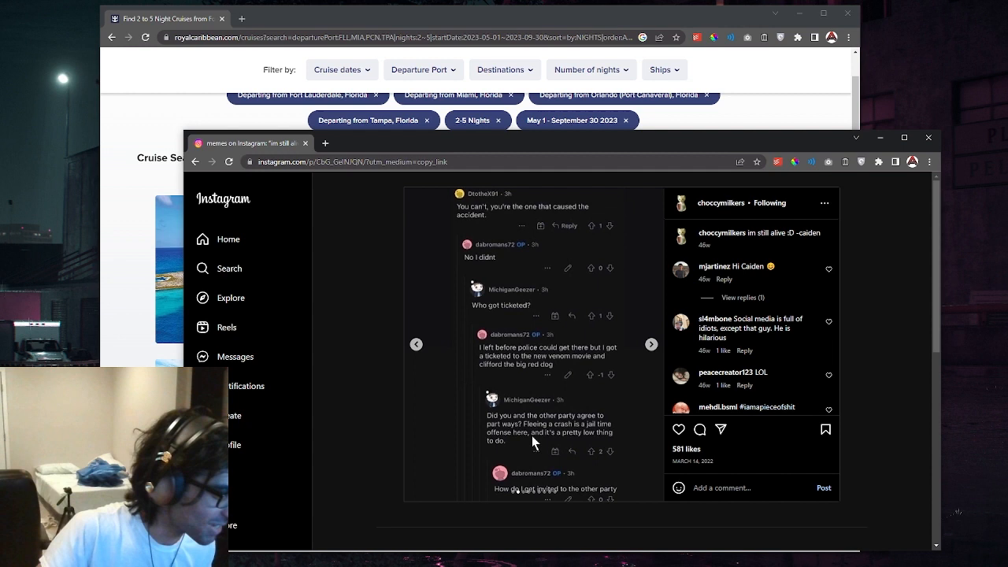
mouse_move(507, 498)
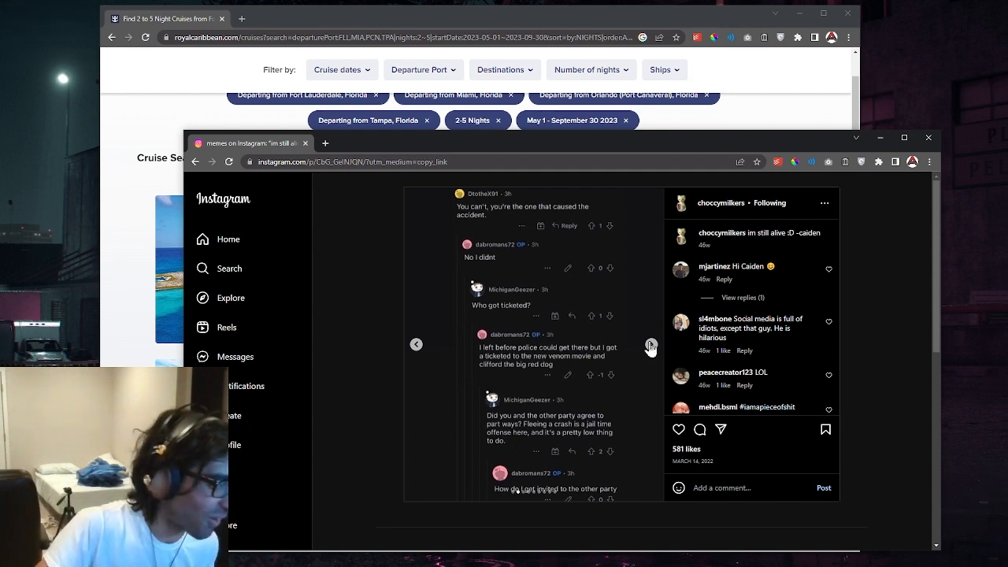
Step: Advance the carousel to the slide about uninsured motorist coverage paying for damage
click(650, 344)
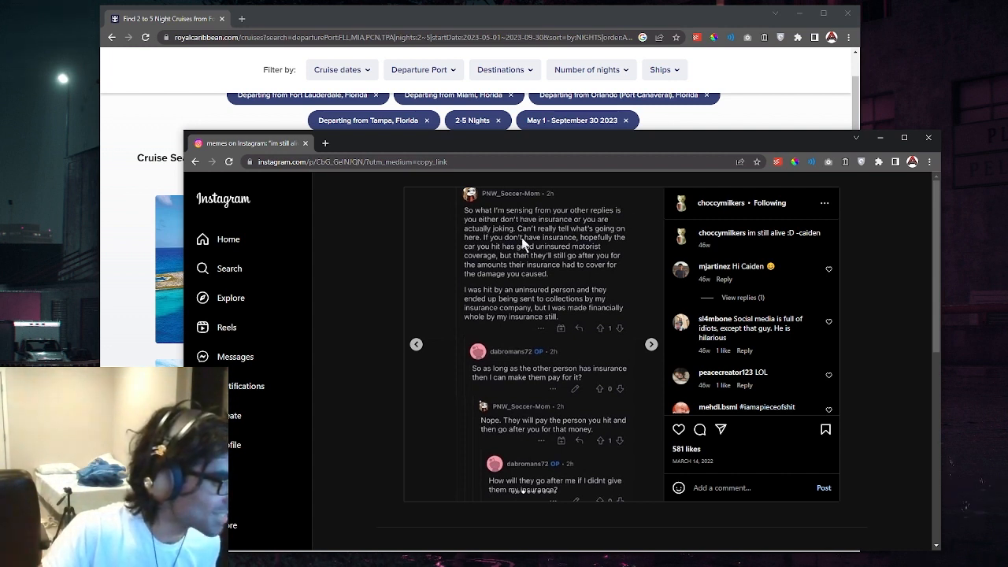
mouse_move(512, 246)
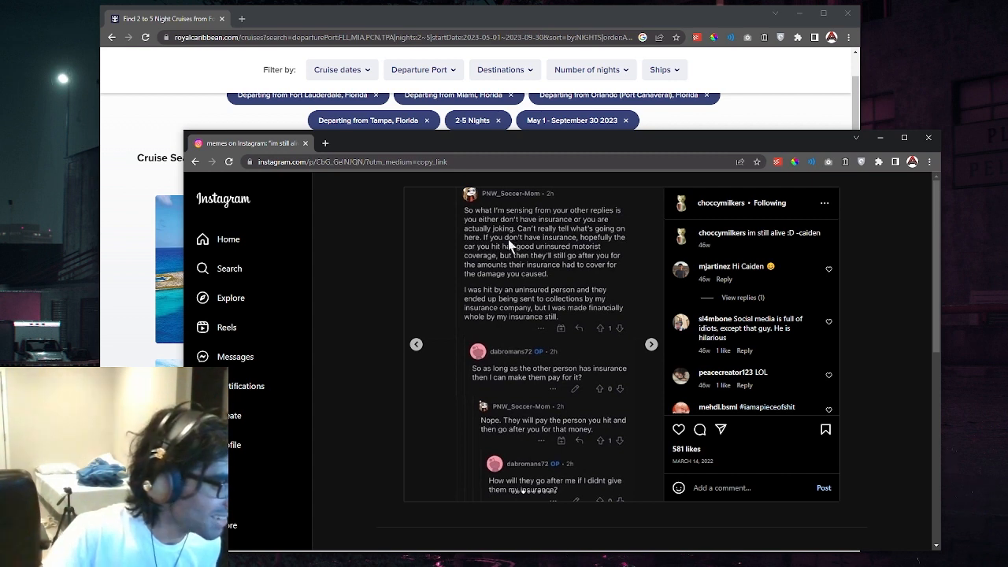
mouse_move(528, 380)
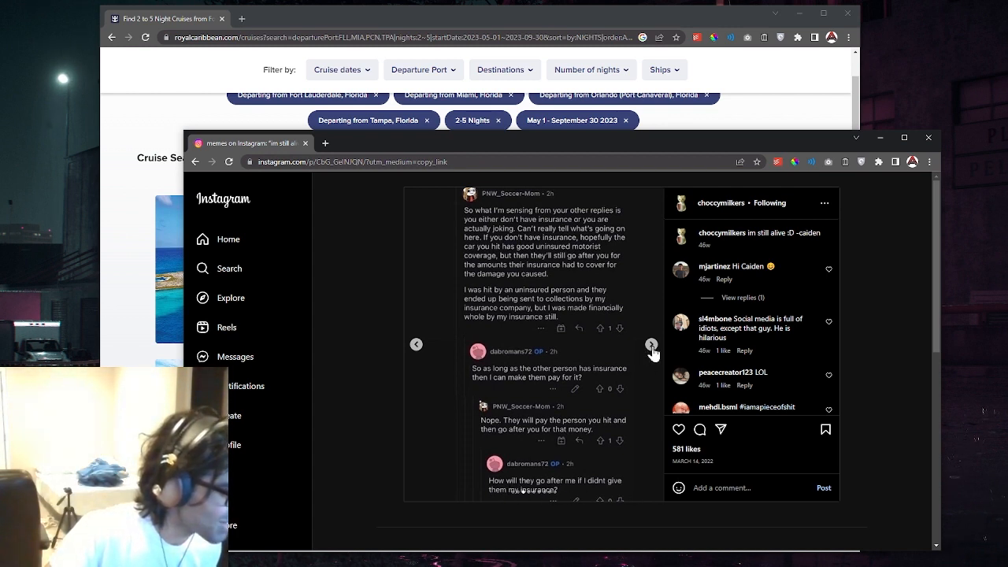
Step: Advance to the slide where commenters discuss whose insurance should pay and being sued
click(652, 343)
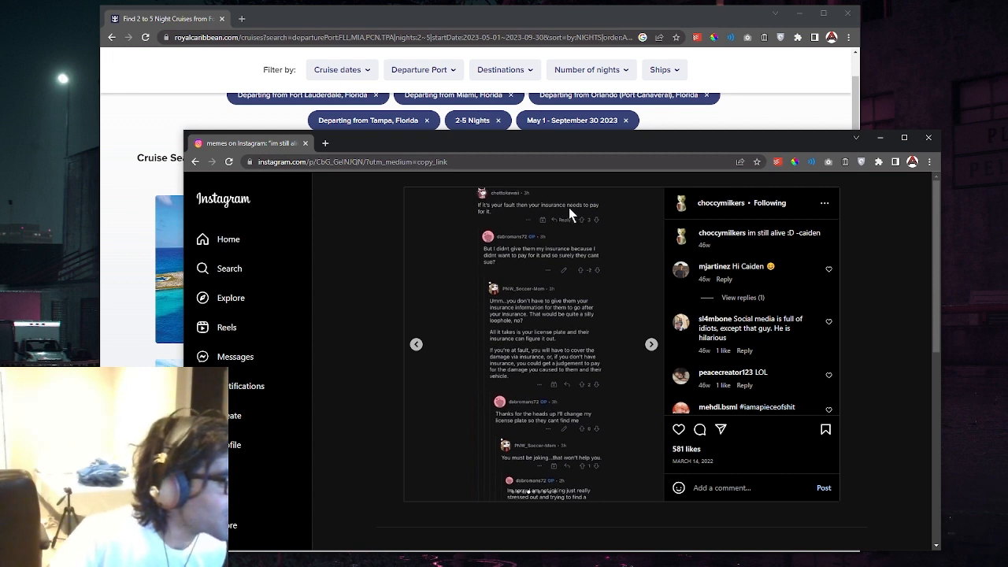
mouse_move(489, 258)
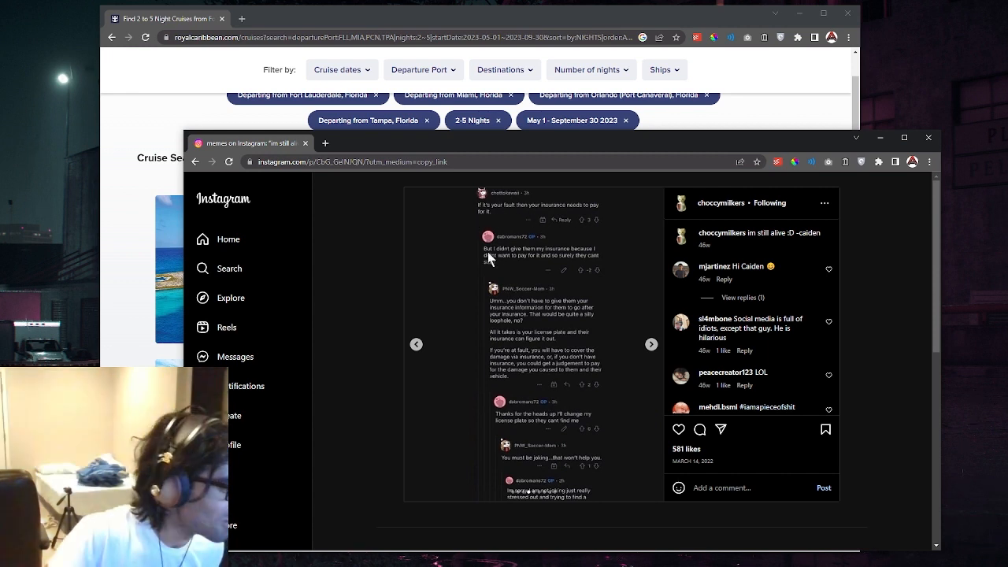
mouse_move(516, 271)
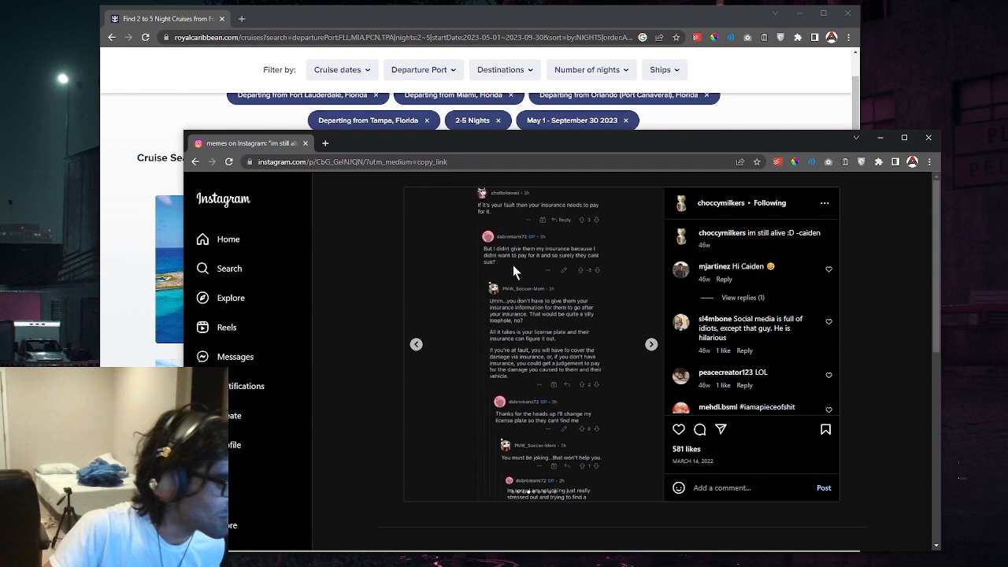
mouse_move(576, 269)
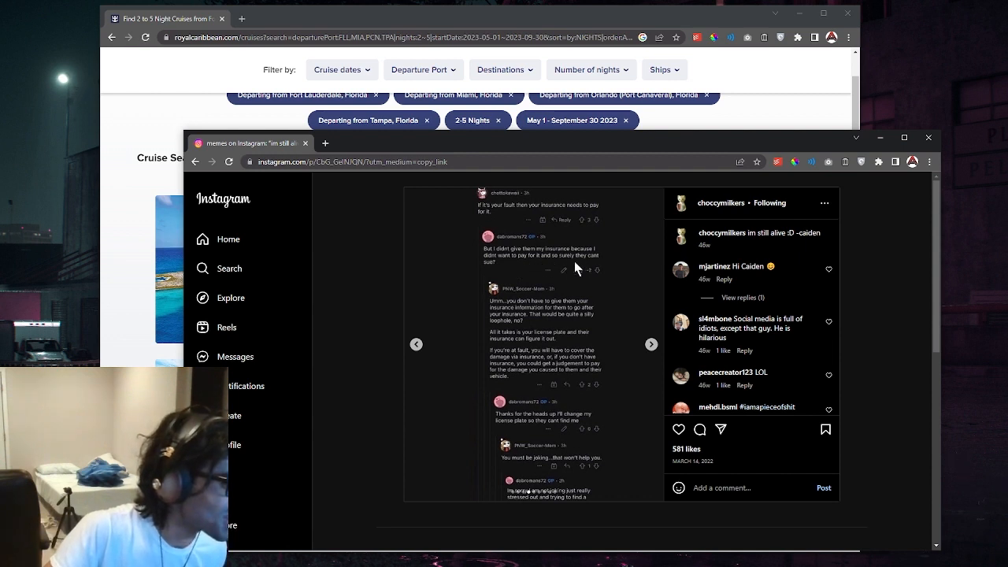
mouse_move(508, 306)
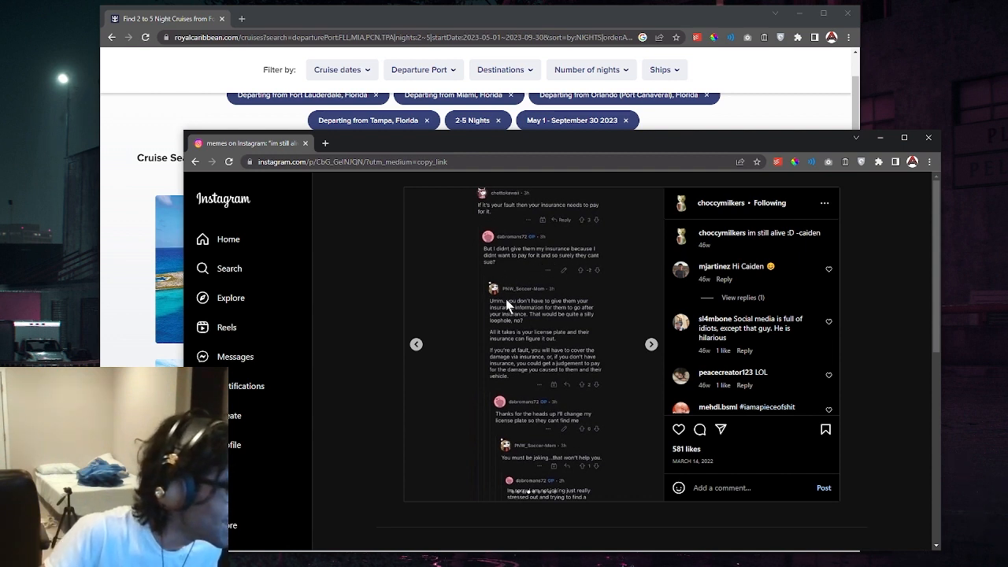
mouse_move(517, 318)
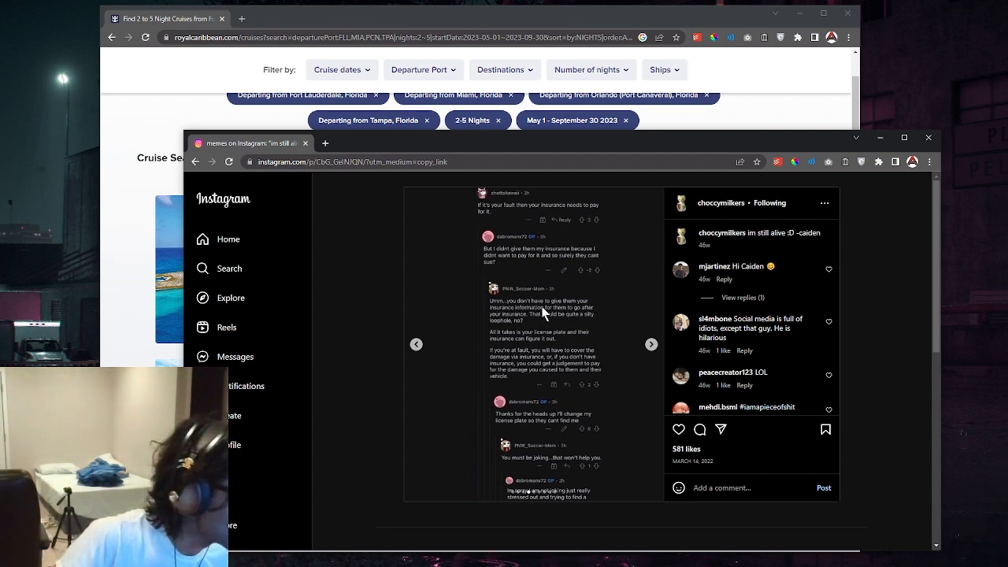
mouse_move(567, 326)
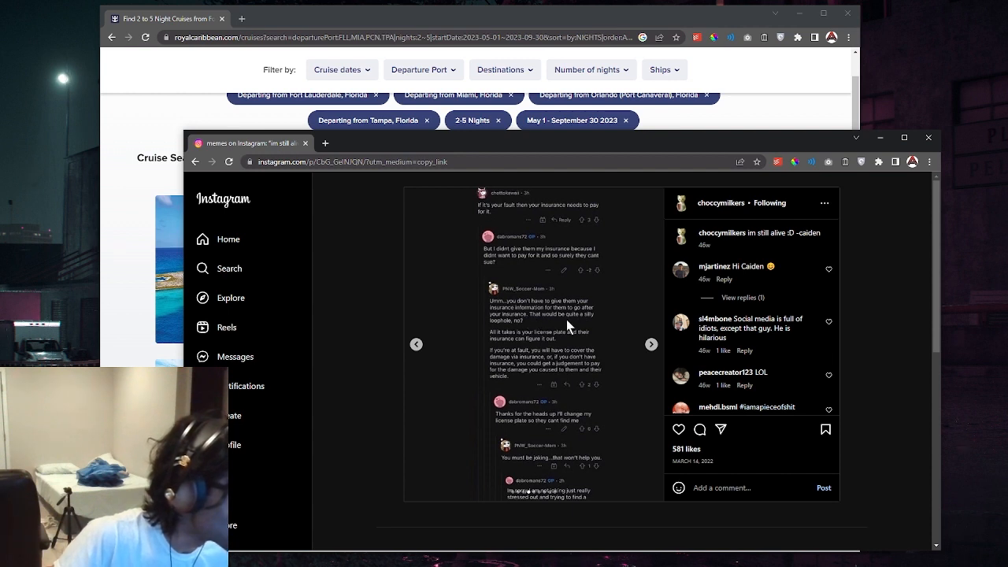
mouse_move(501, 339)
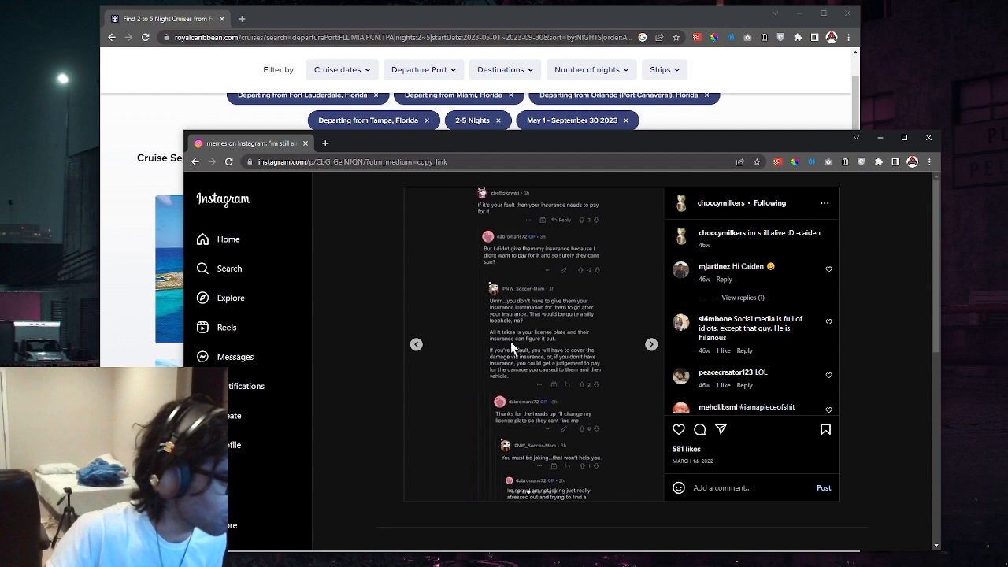
mouse_move(508, 359)
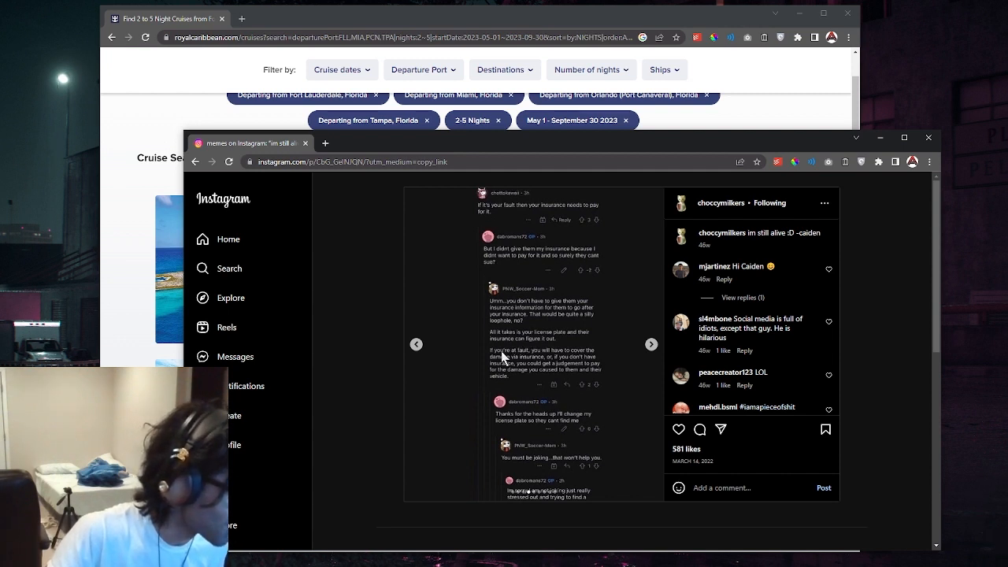
mouse_move(536, 435)
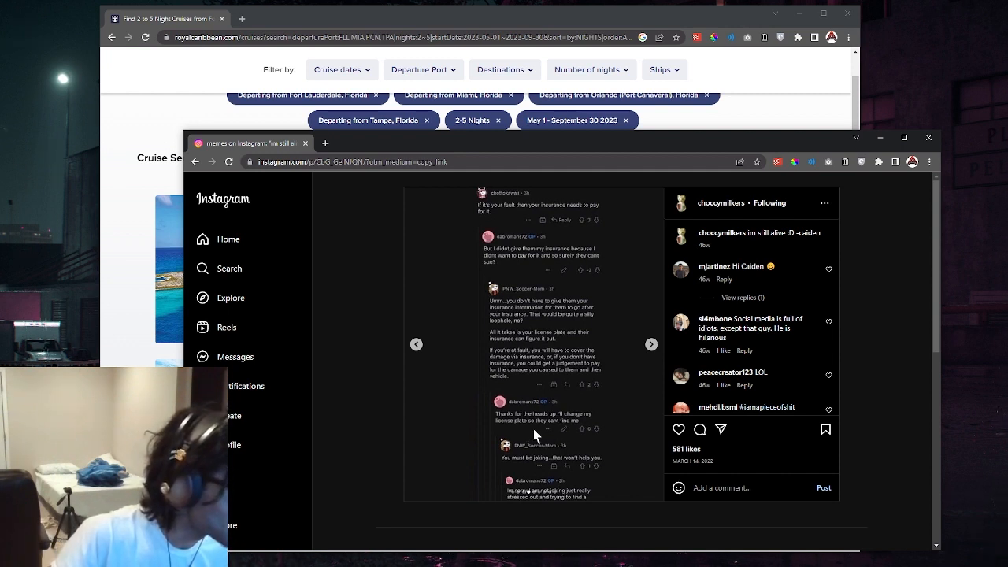
mouse_move(539, 463)
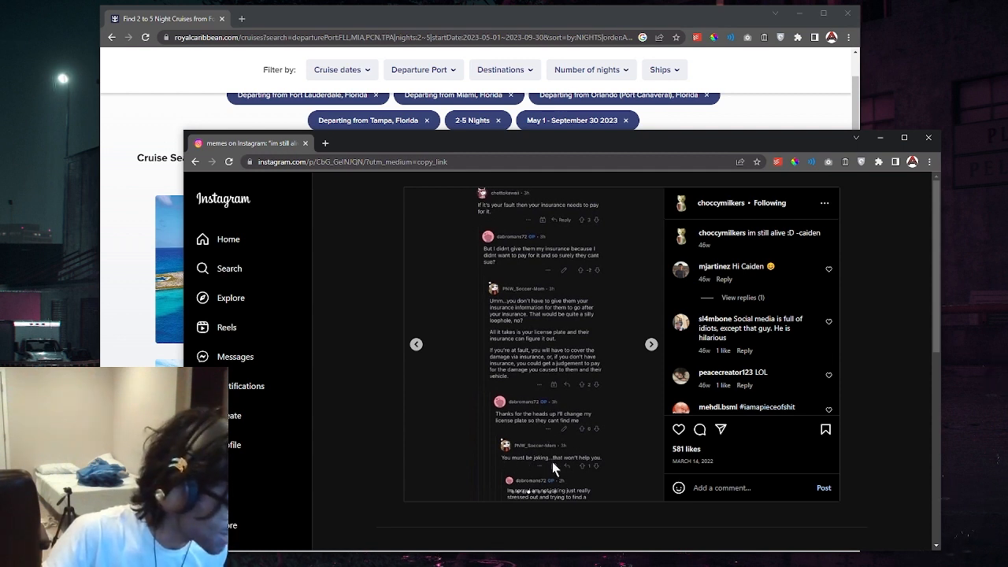
mouse_move(564, 511)
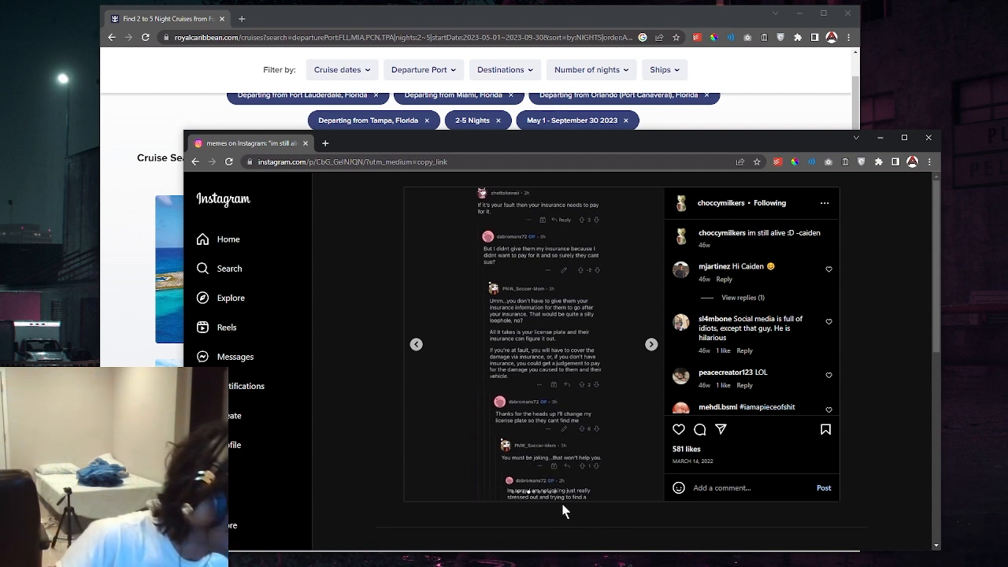
mouse_move(568, 504)
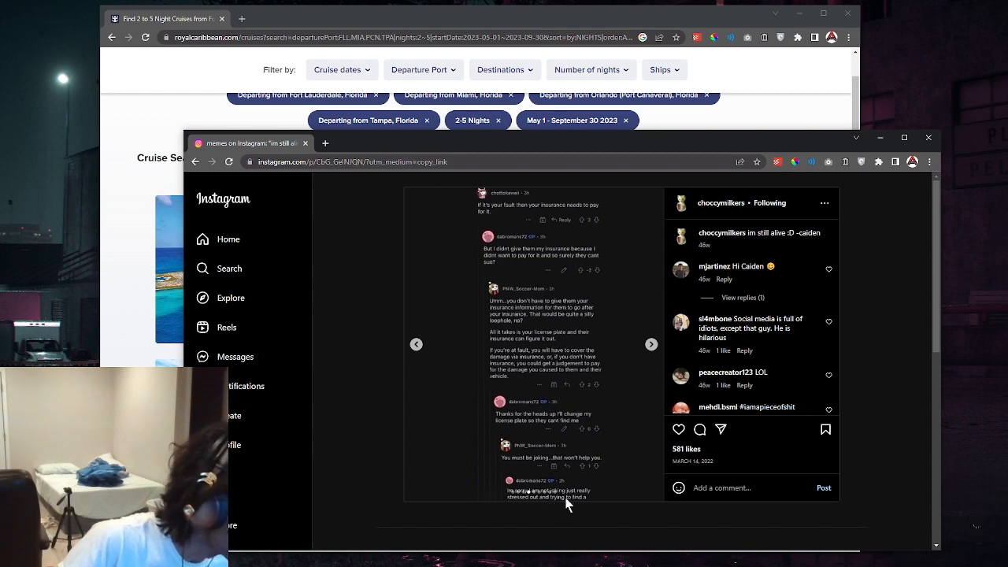
scroll(down, 3)
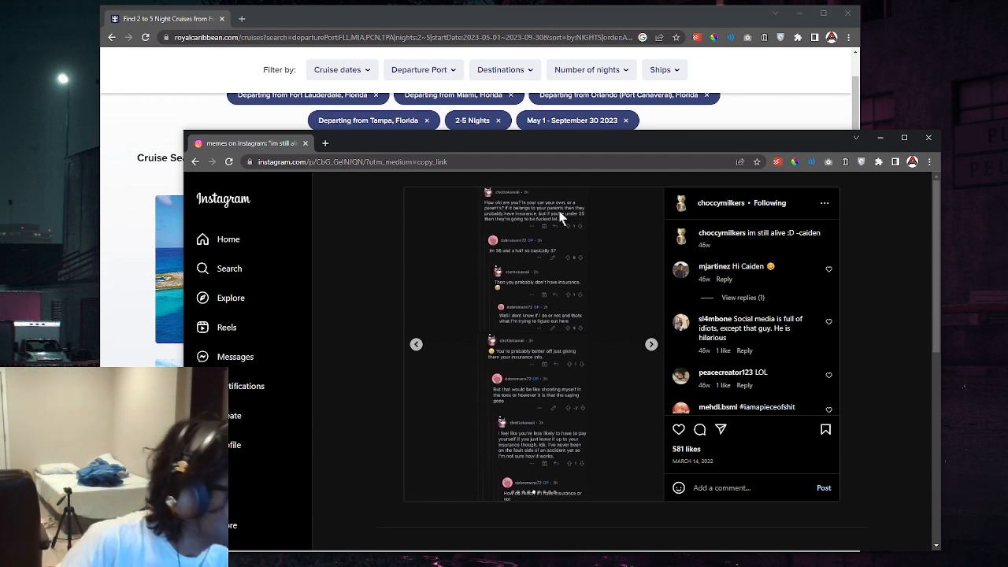
mouse_move(520, 220)
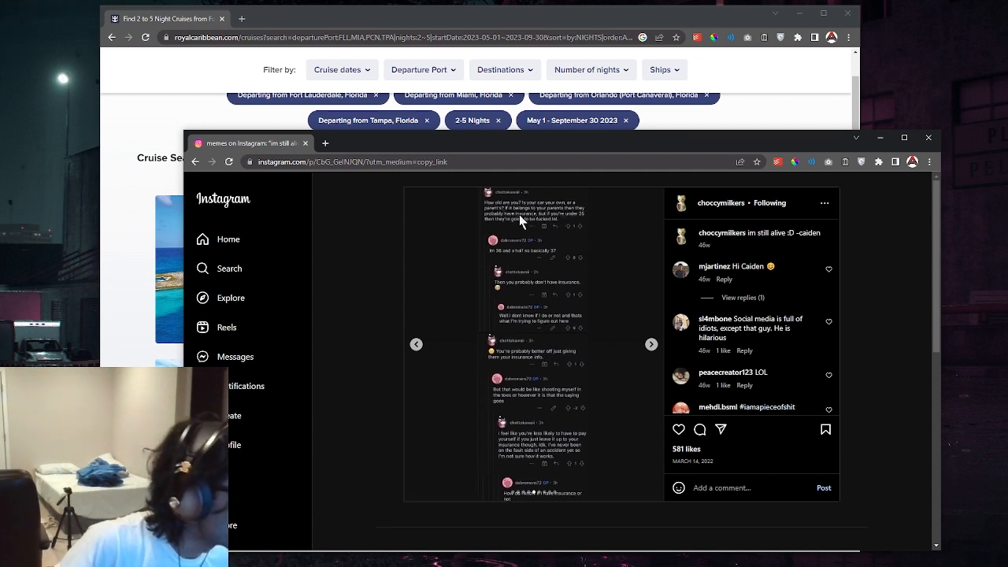
mouse_move(555, 227)
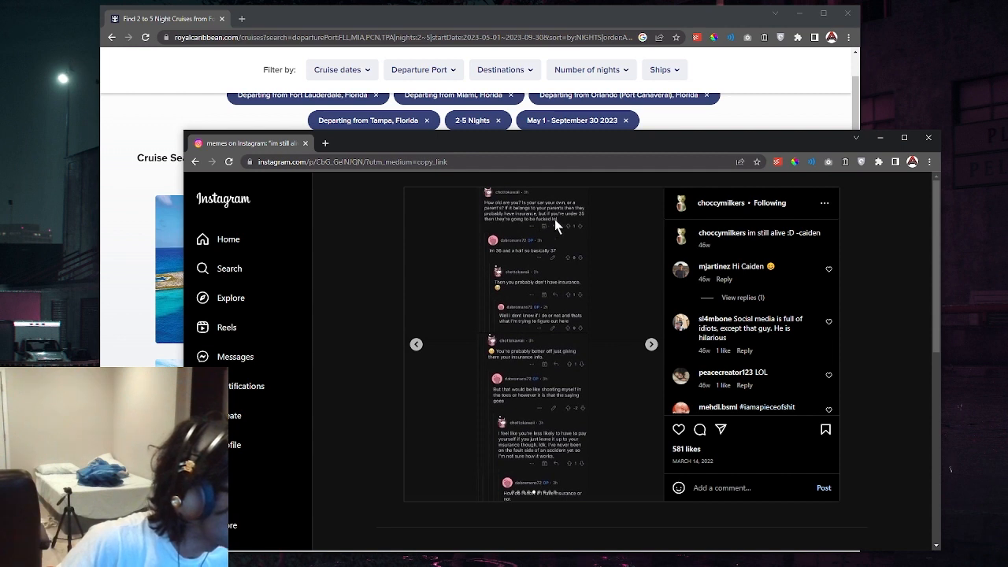
mouse_move(501, 227)
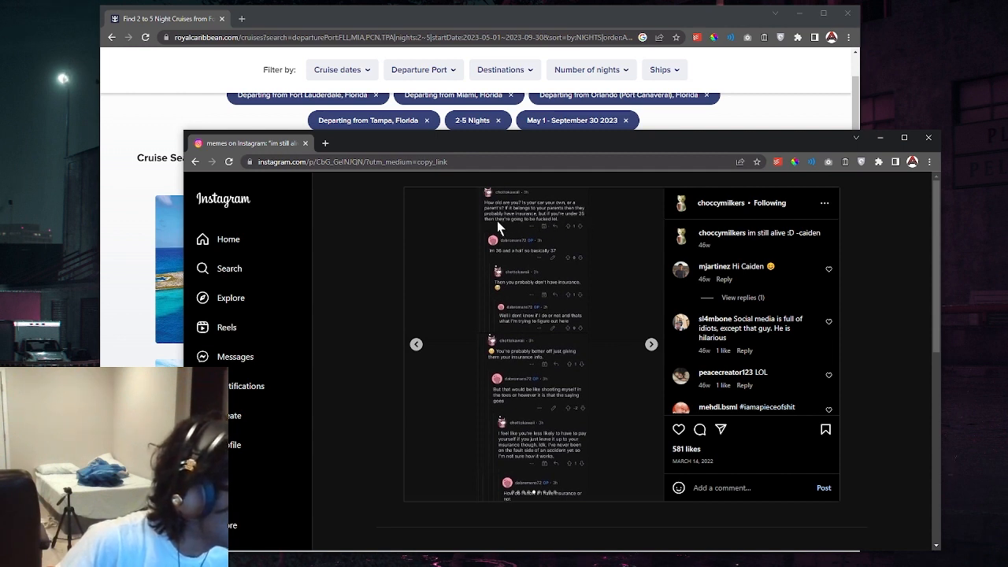
mouse_move(573, 228)
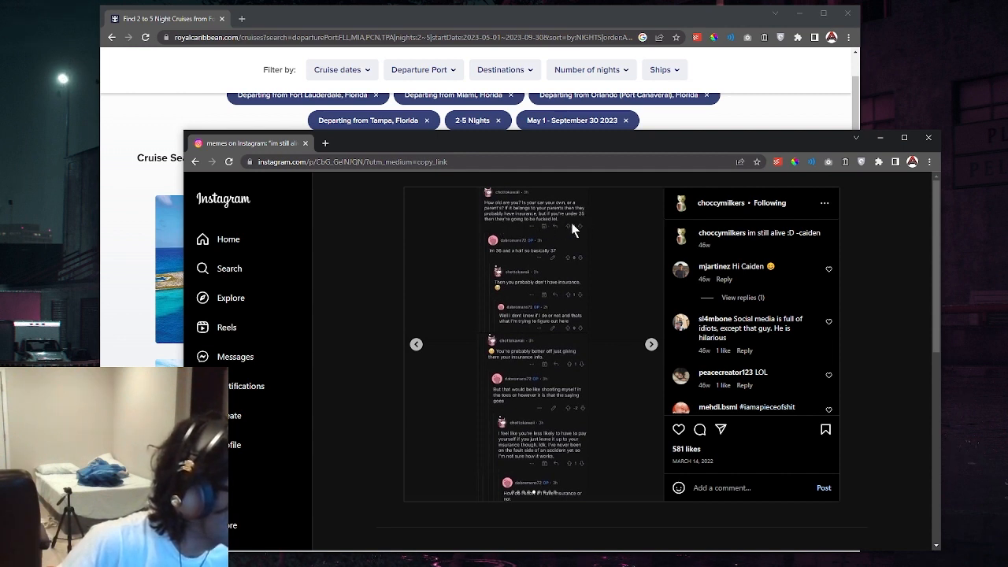
mouse_move(516, 259)
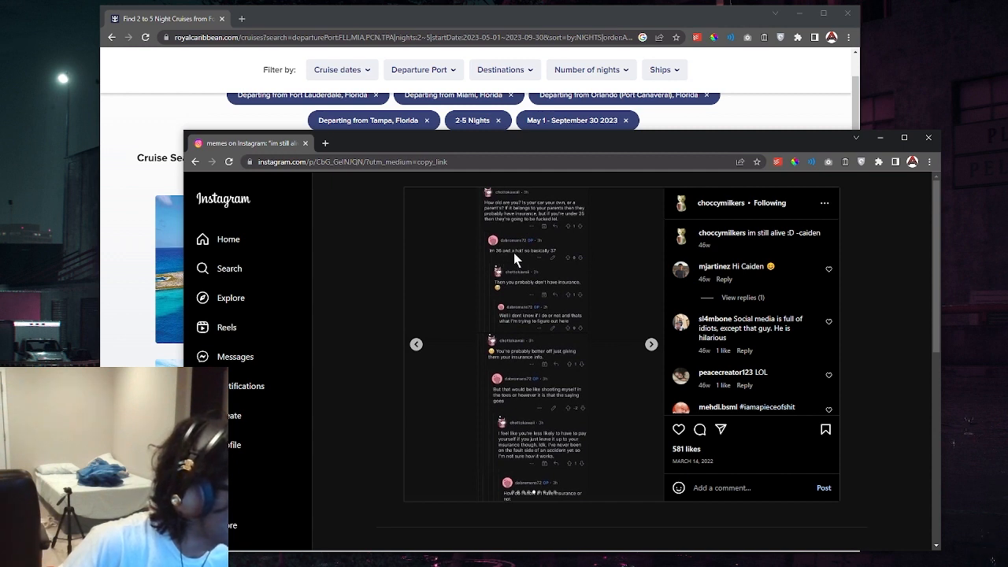
mouse_move(554, 274)
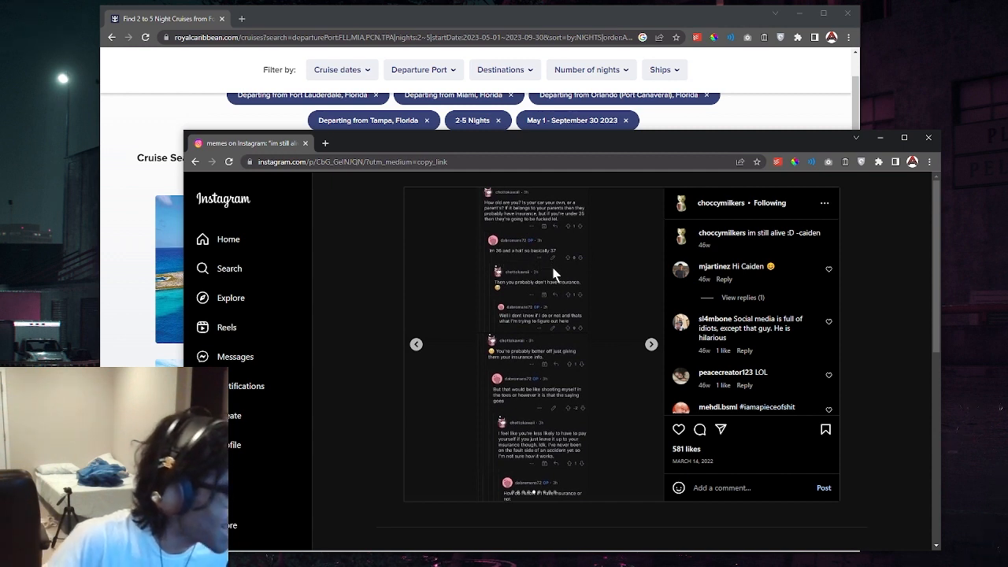
mouse_move(542, 367)
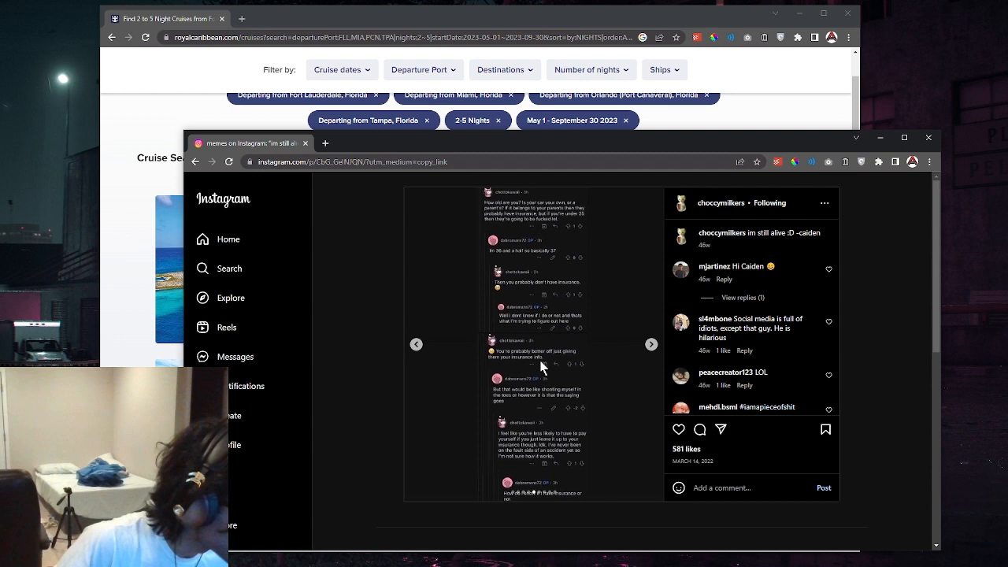
mouse_move(529, 400)
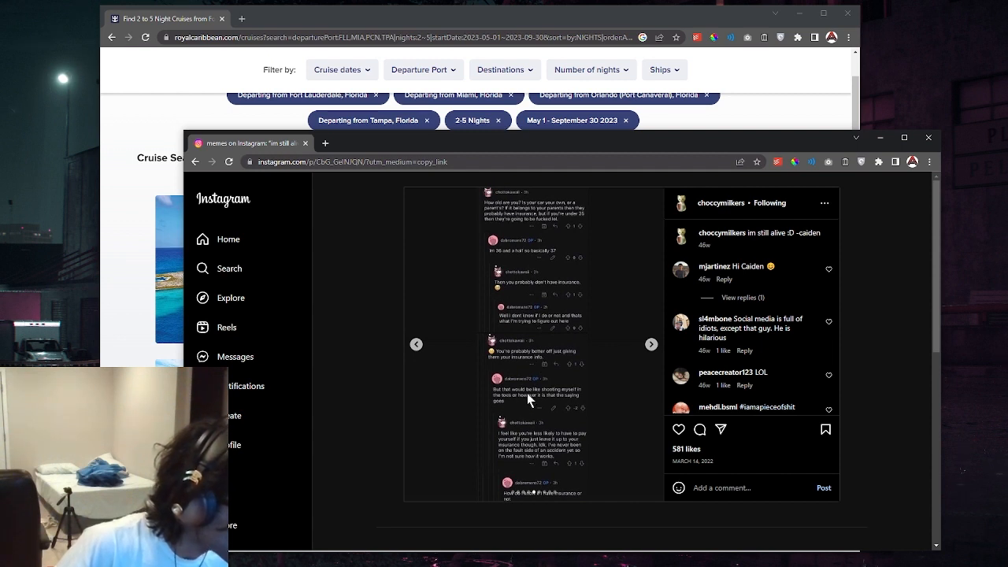
mouse_move(507, 424)
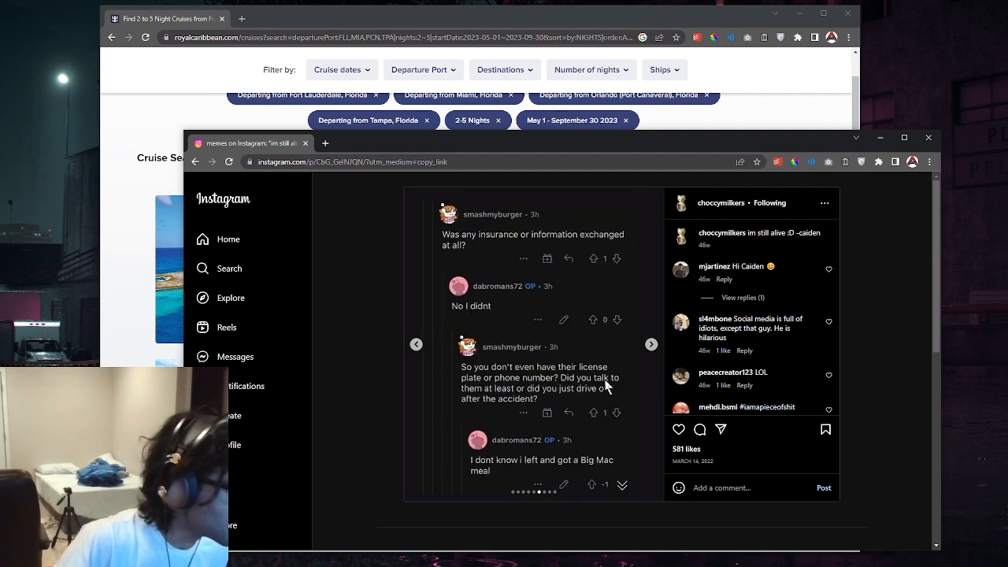
mouse_move(498, 412)
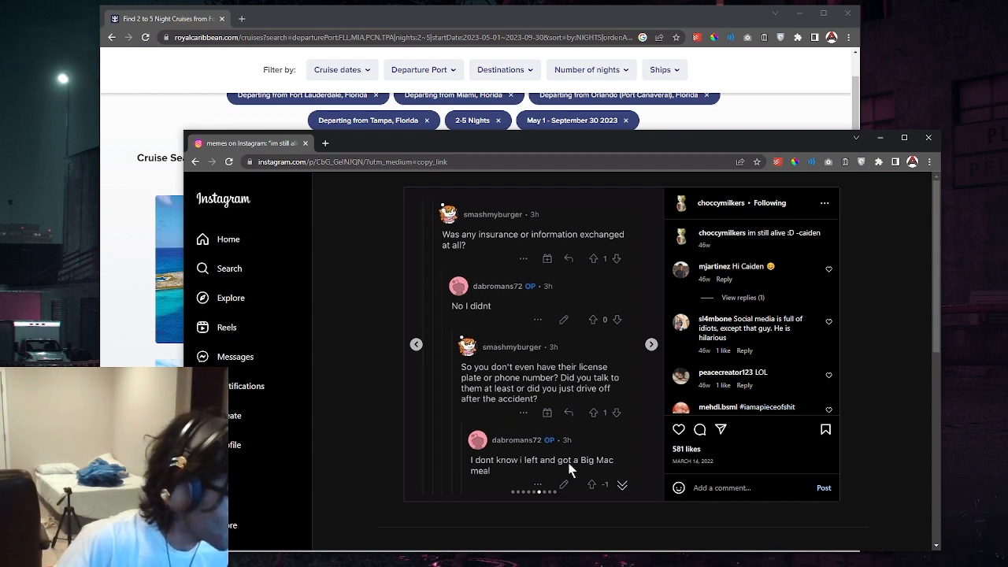
Step: Advance to the slide where a commenter tells the poster to own their mistakes
scroll(down, 3)
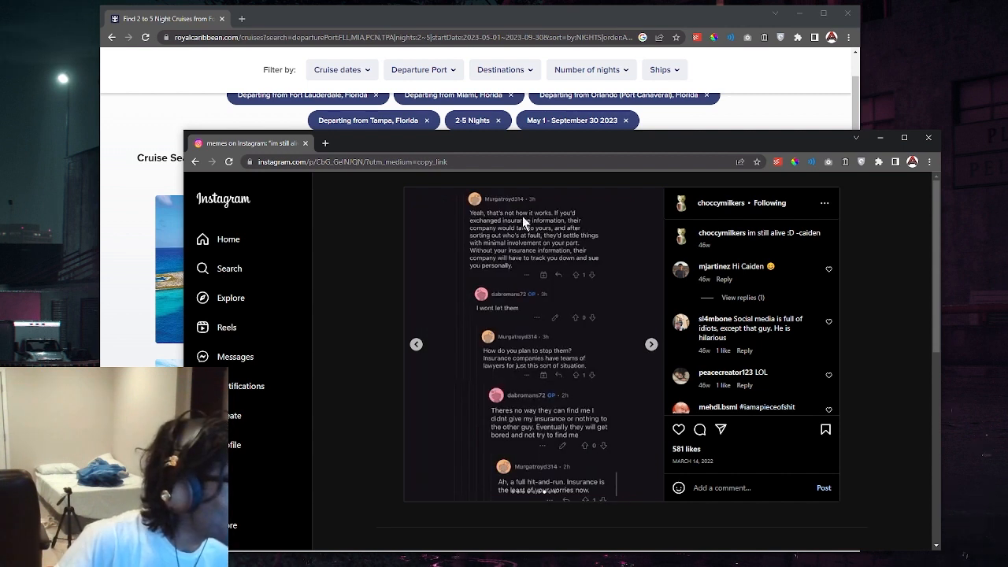
mouse_move(553, 233)
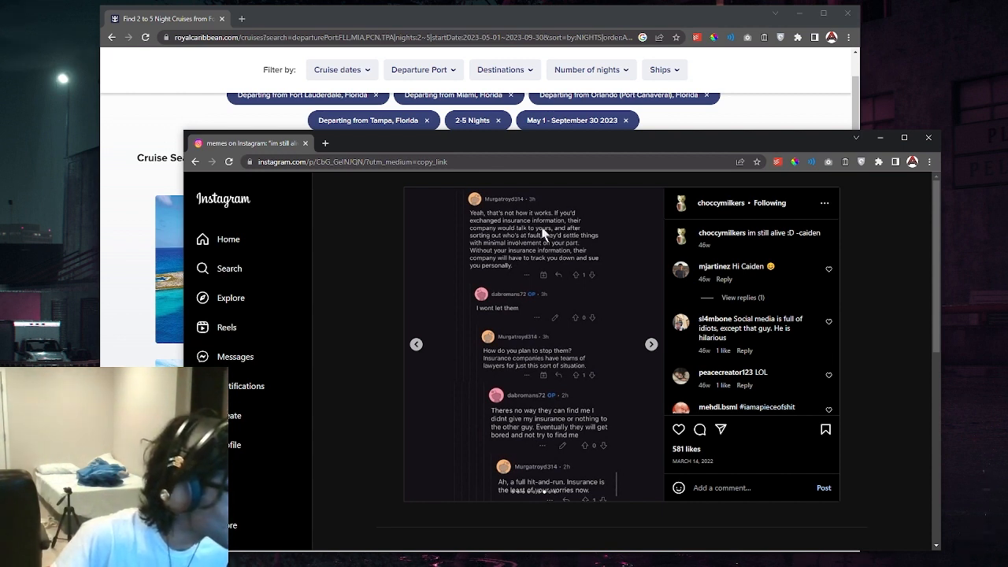
mouse_move(559, 249)
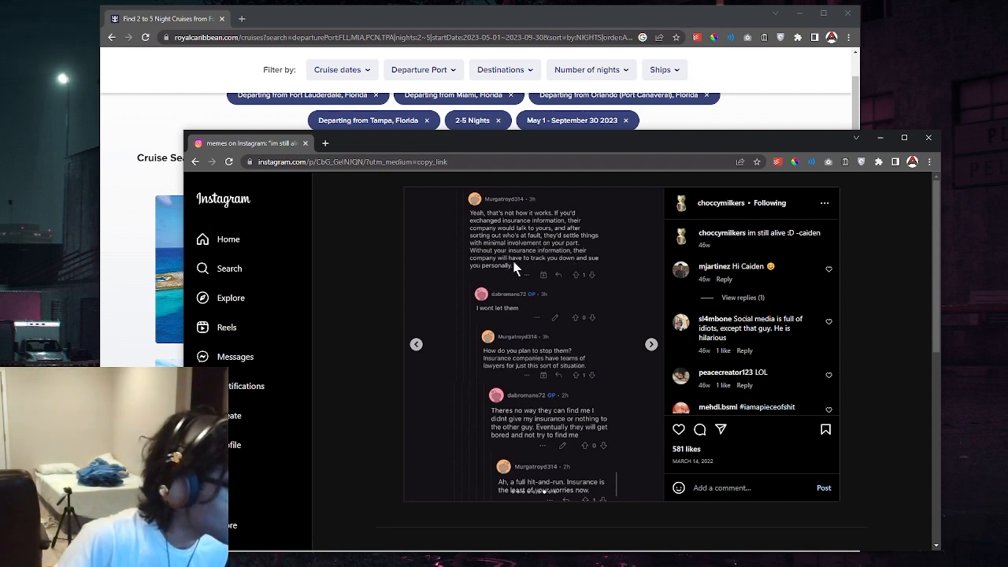
mouse_move(560, 274)
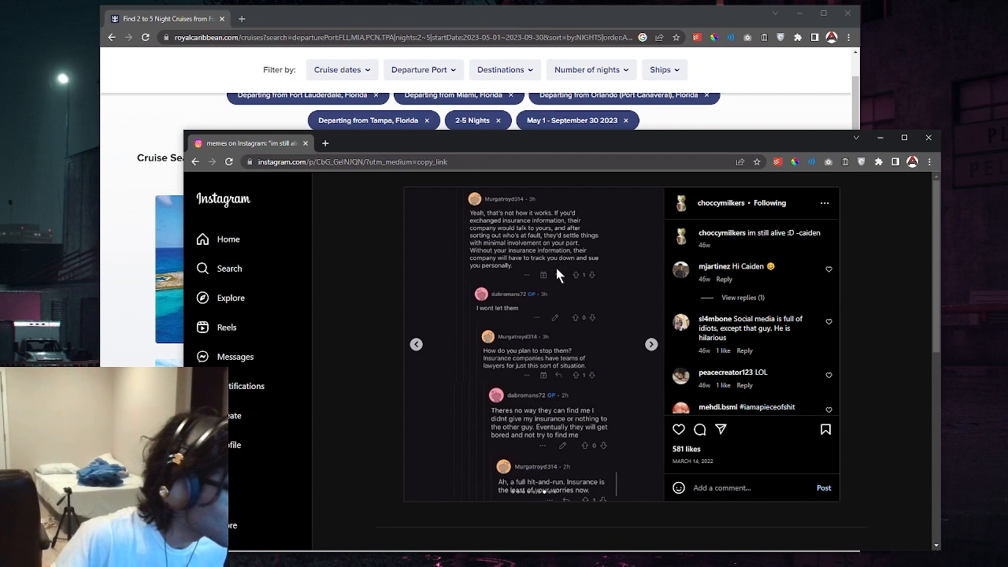
mouse_move(504, 319)
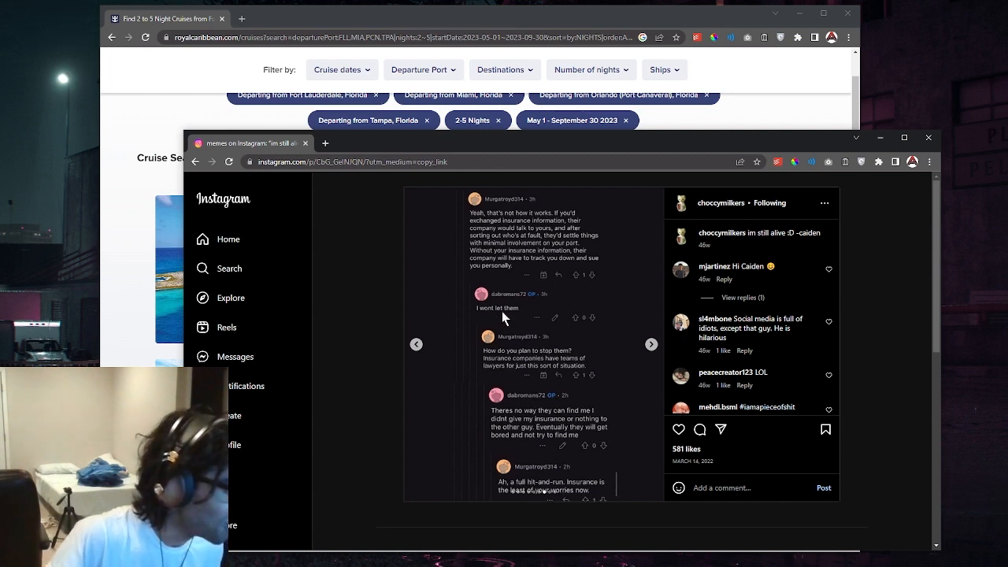
mouse_move(512, 375)
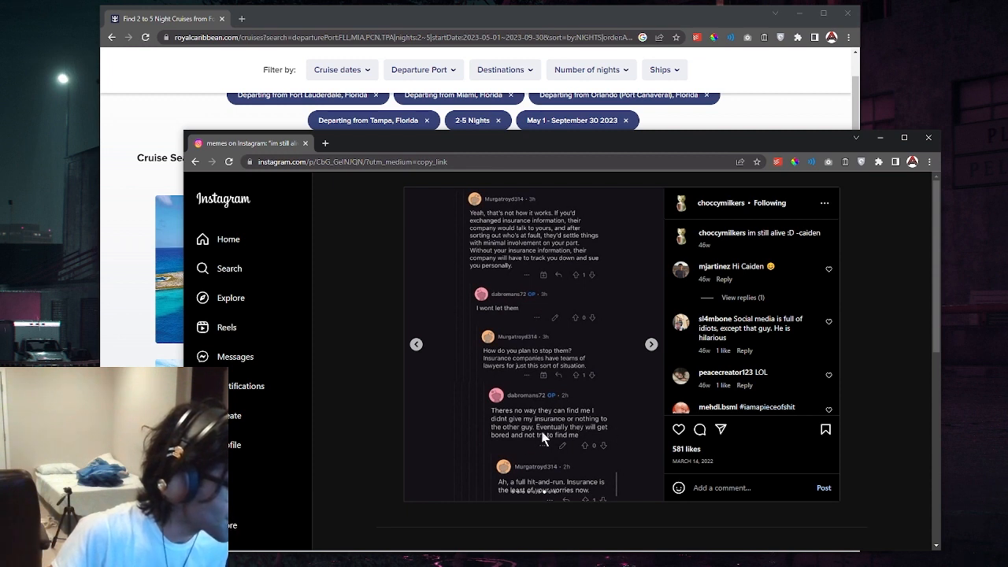
mouse_move(548, 450)
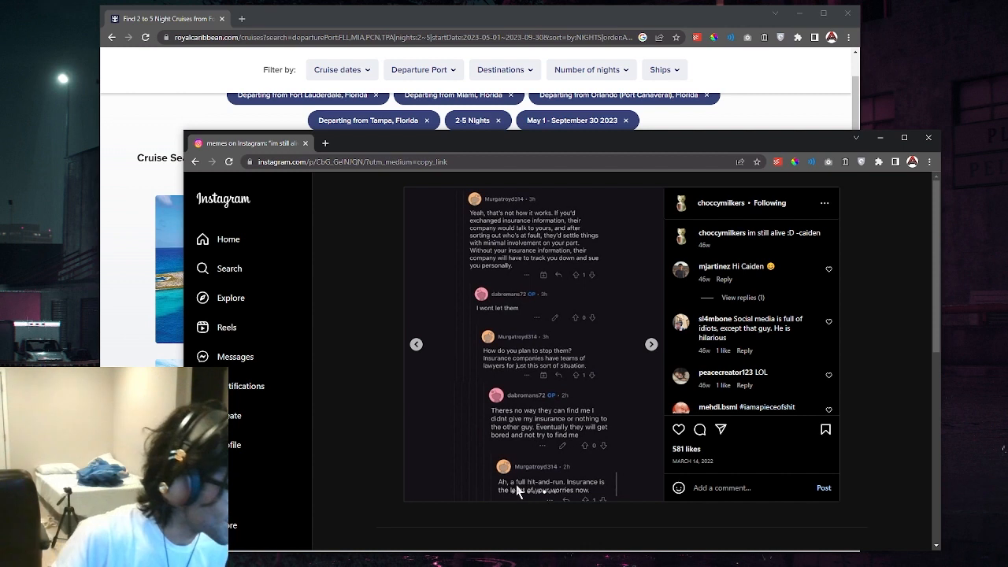
mouse_move(528, 501)
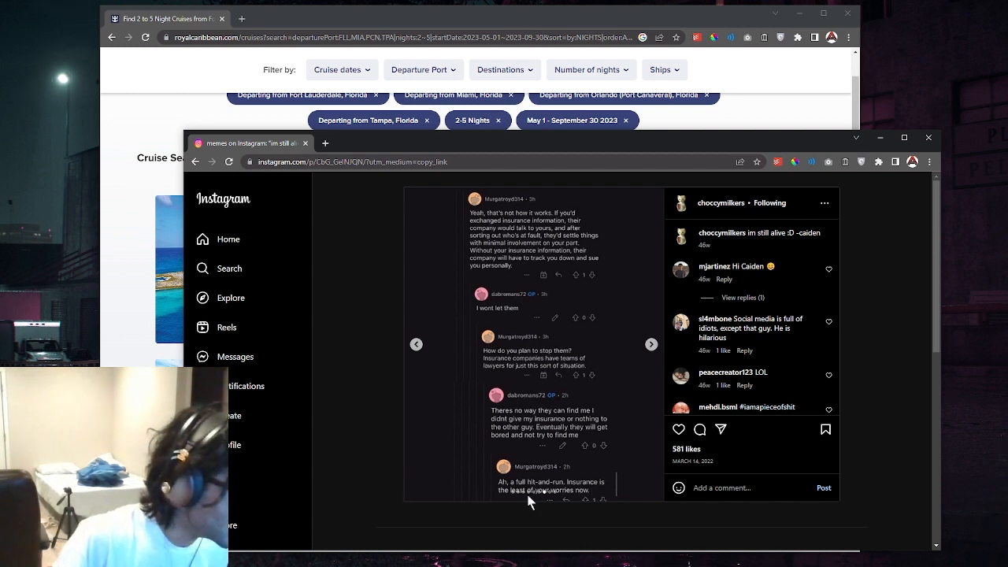
click(651, 344)
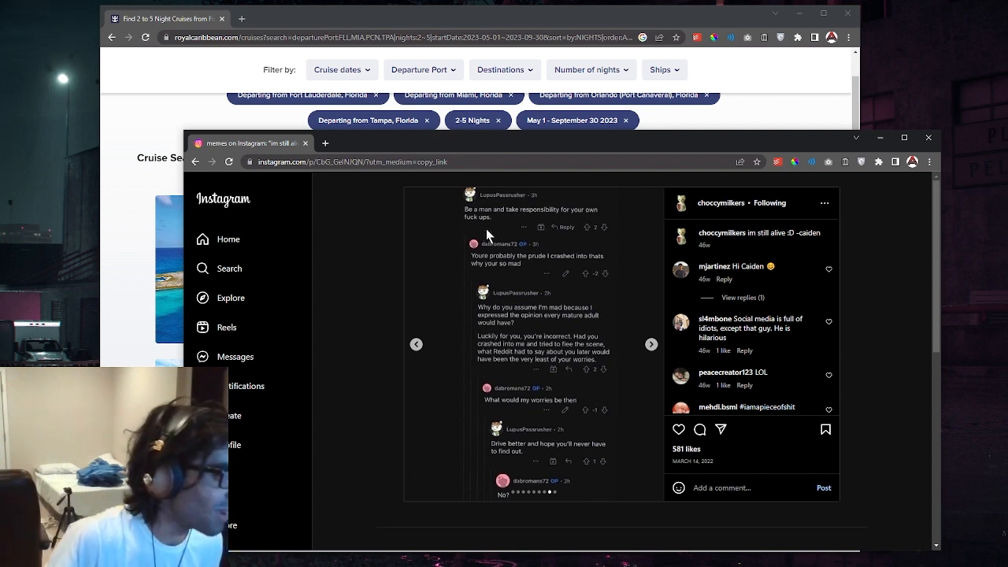
mouse_move(485, 265)
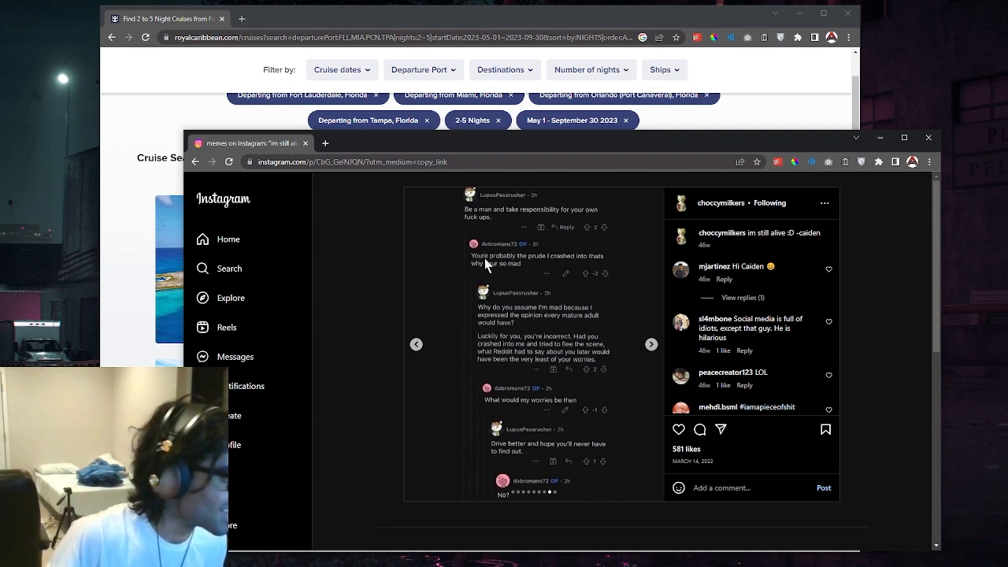
mouse_move(551, 265)
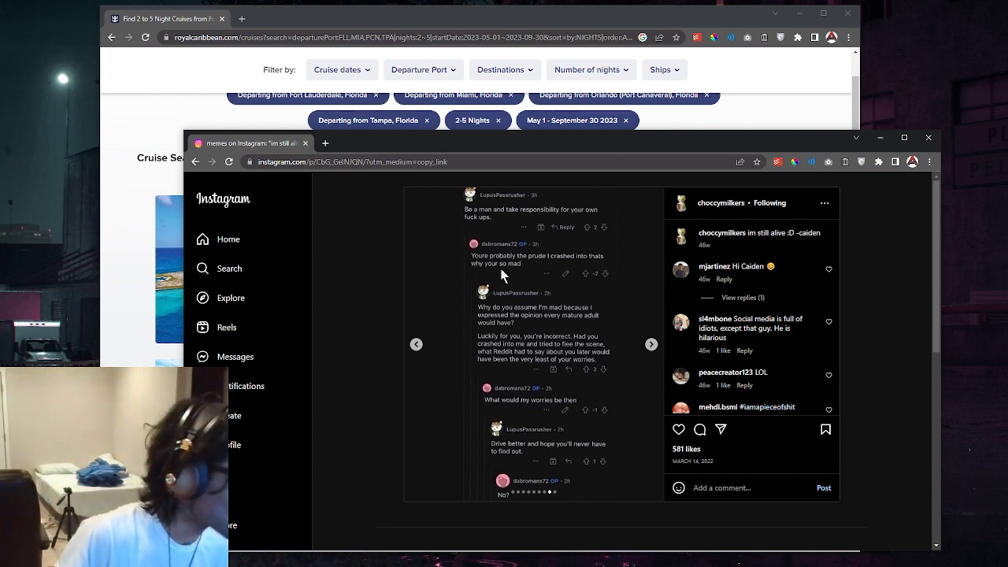
mouse_move(542, 343)
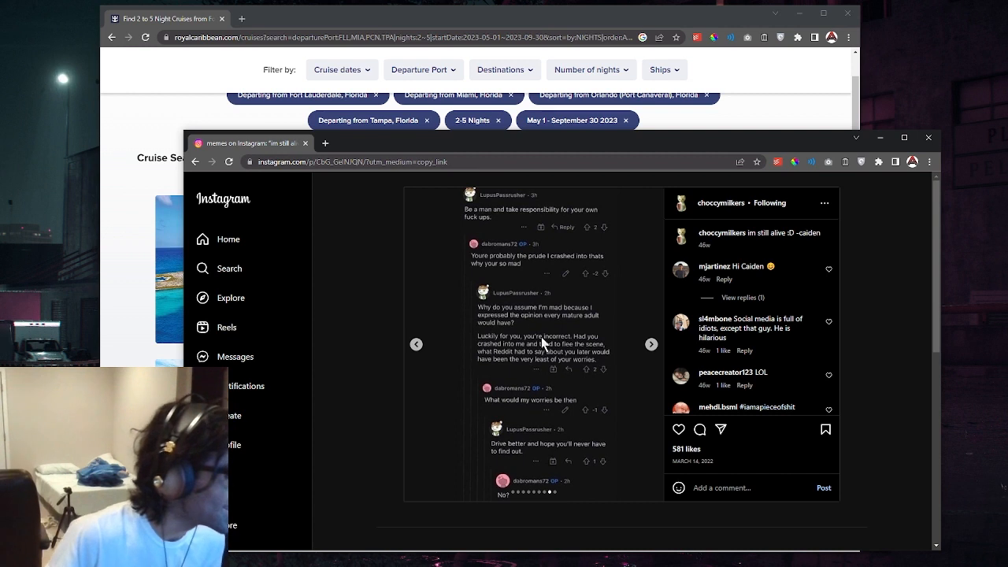
mouse_move(590, 334)
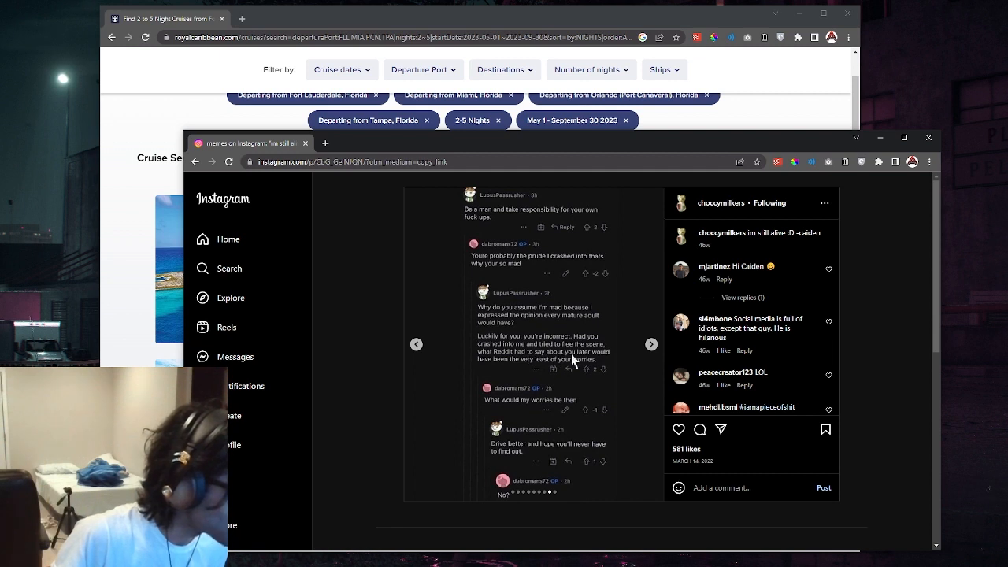
mouse_move(545, 390)
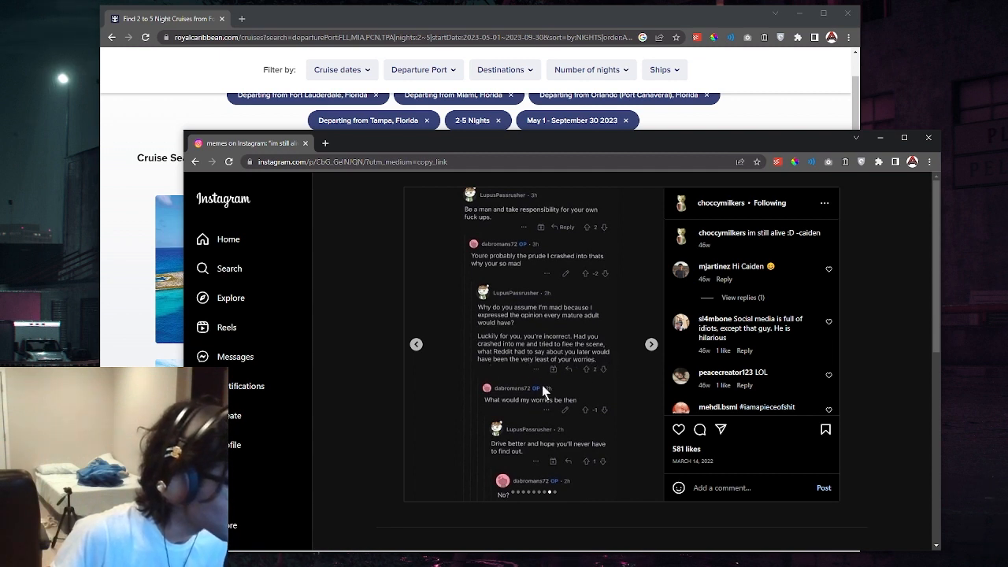
mouse_move(557, 413)
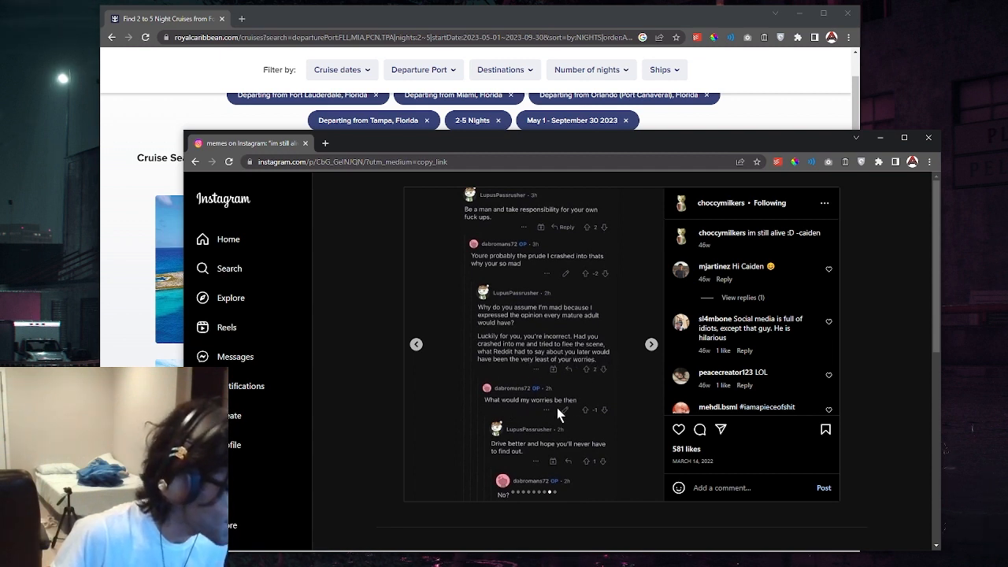
mouse_move(517, 503)
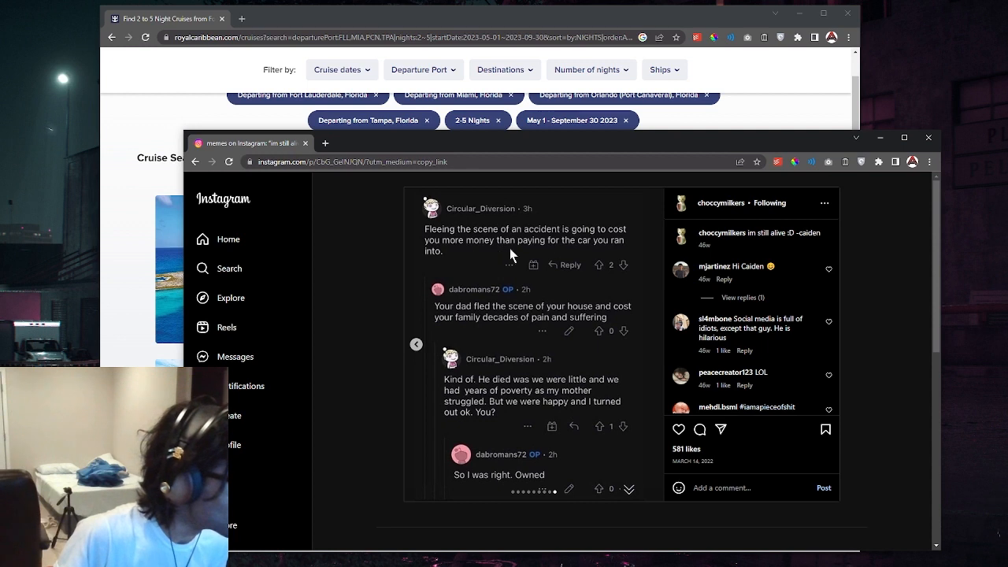
mouse_move(567, 249)
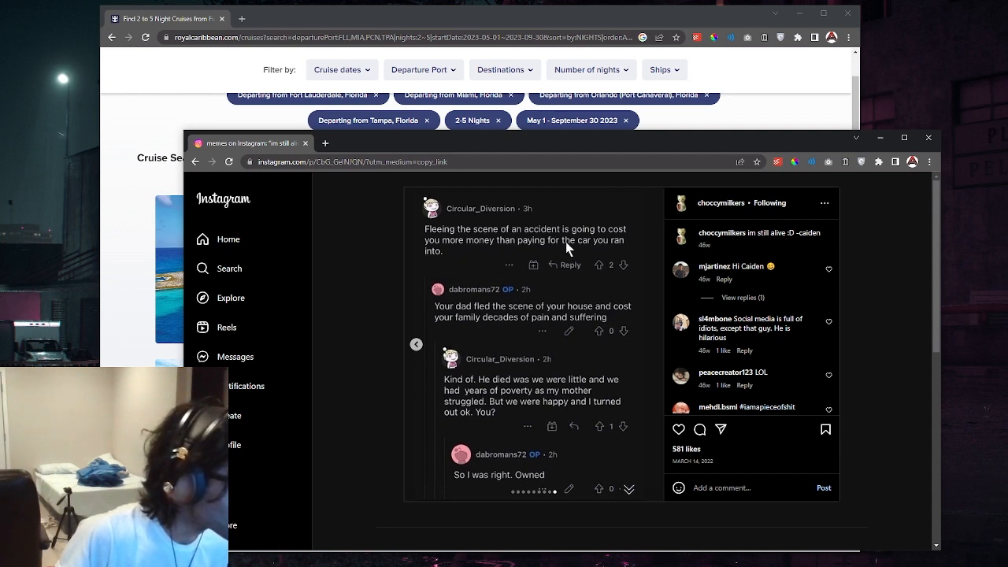
mouse_move(482, 315)
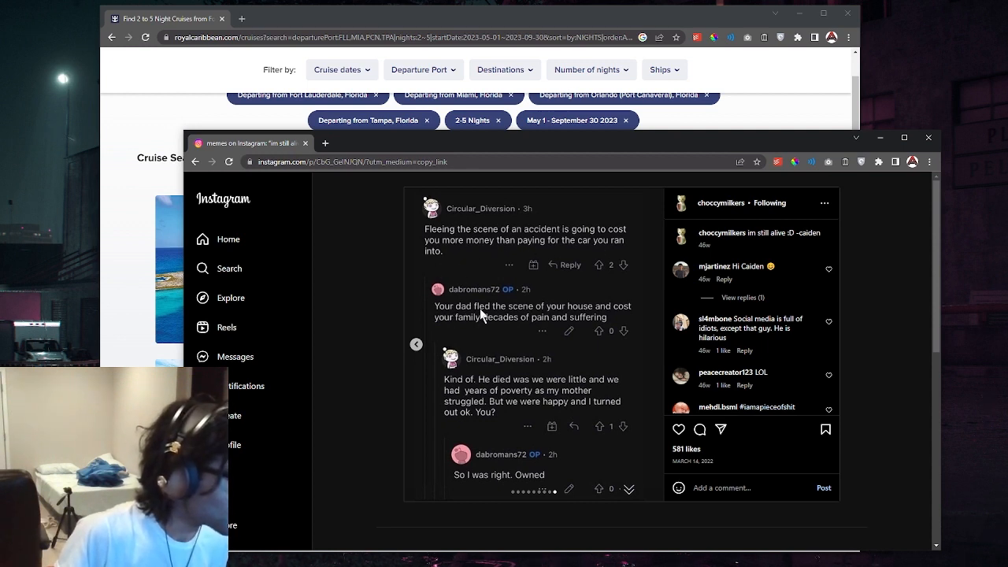
mouse_move(617, 309)
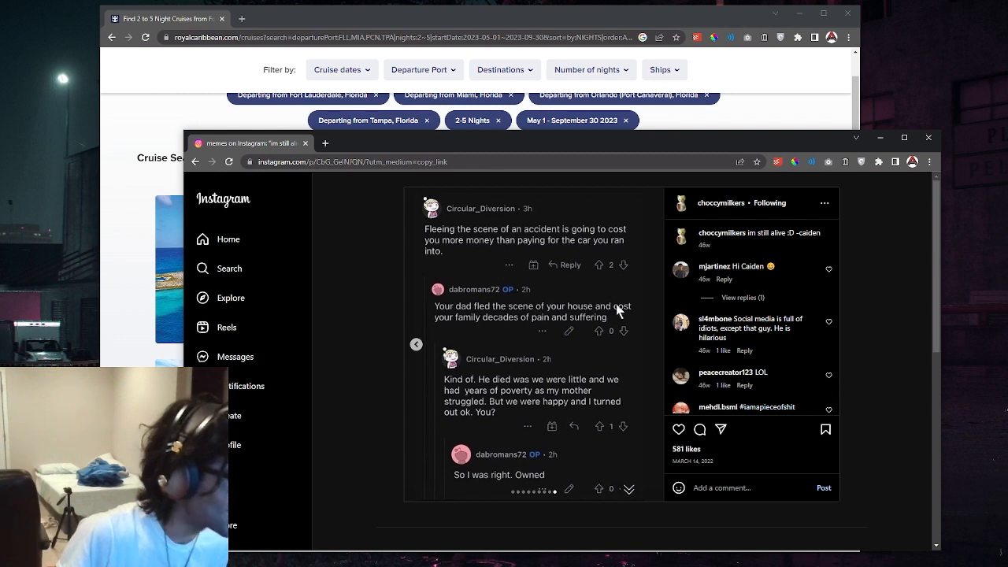
mouse_move(568, 331)
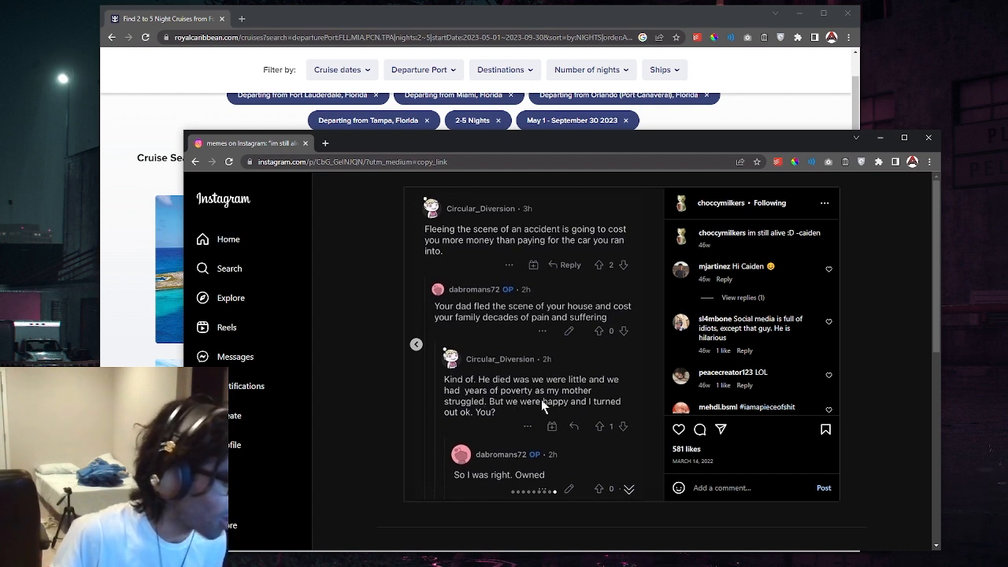
mouse_move(523, 413)
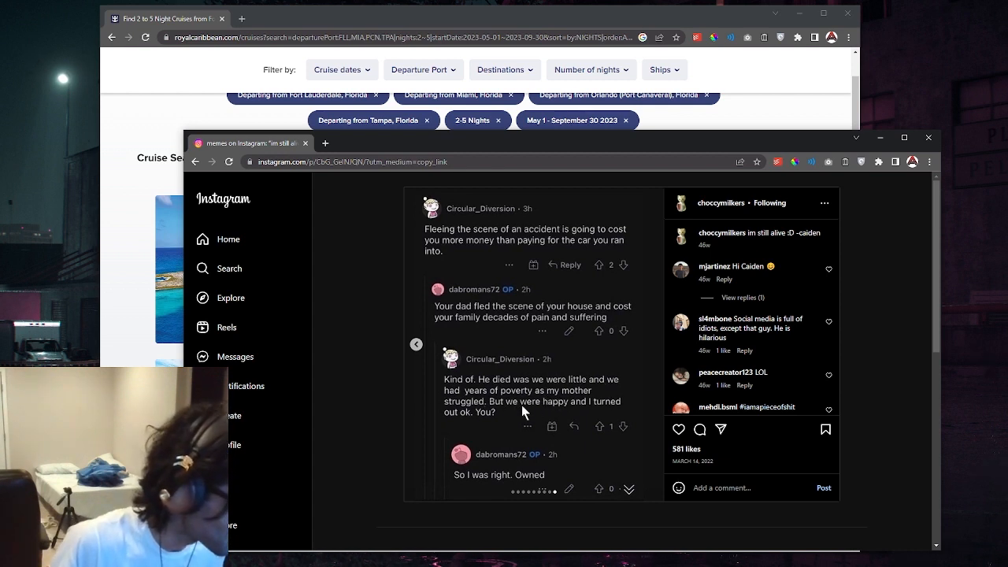
mouse_move(485, 432)
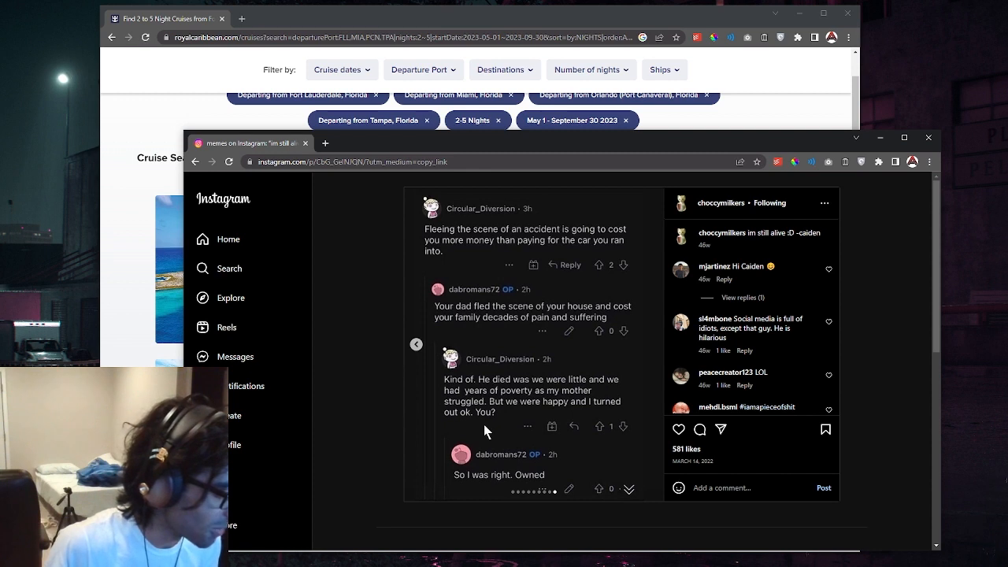
mouse_move(465, 488)
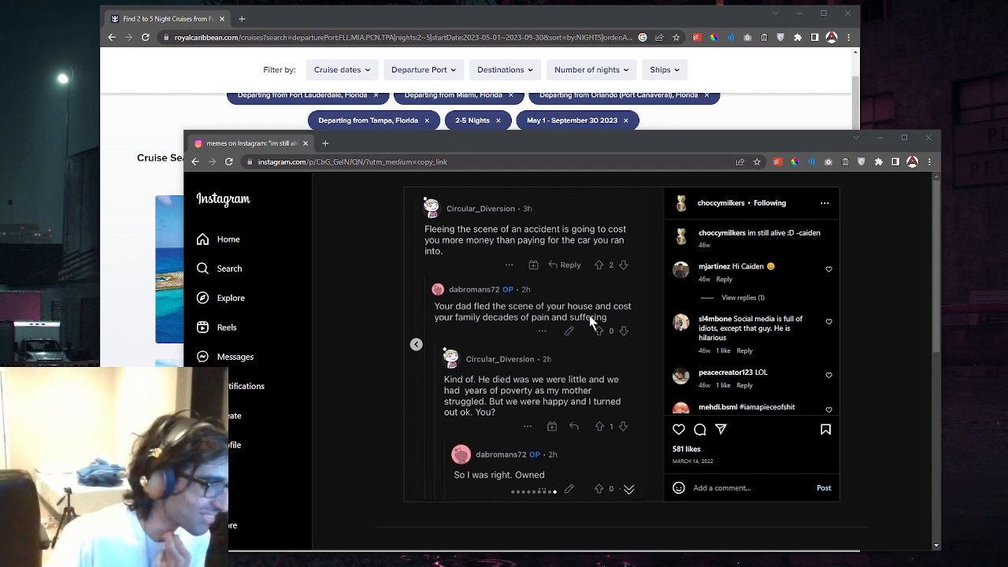
mouse_move(345, 349)
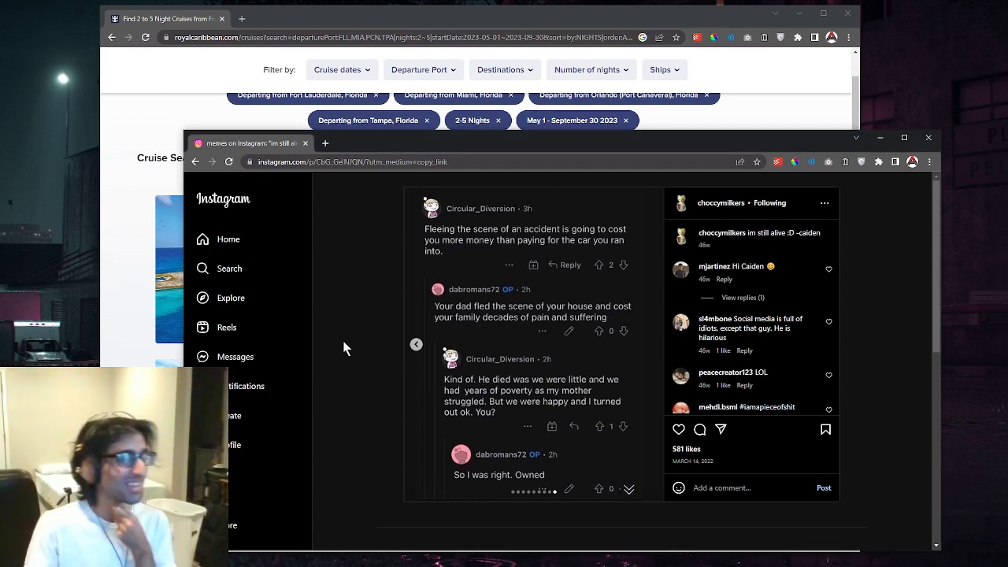